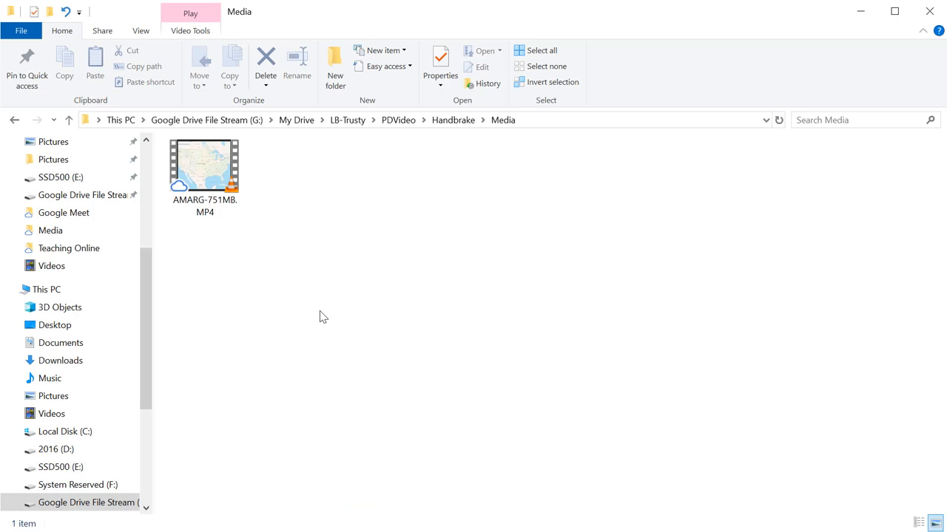
pyautogui.moveTo(301, 295)
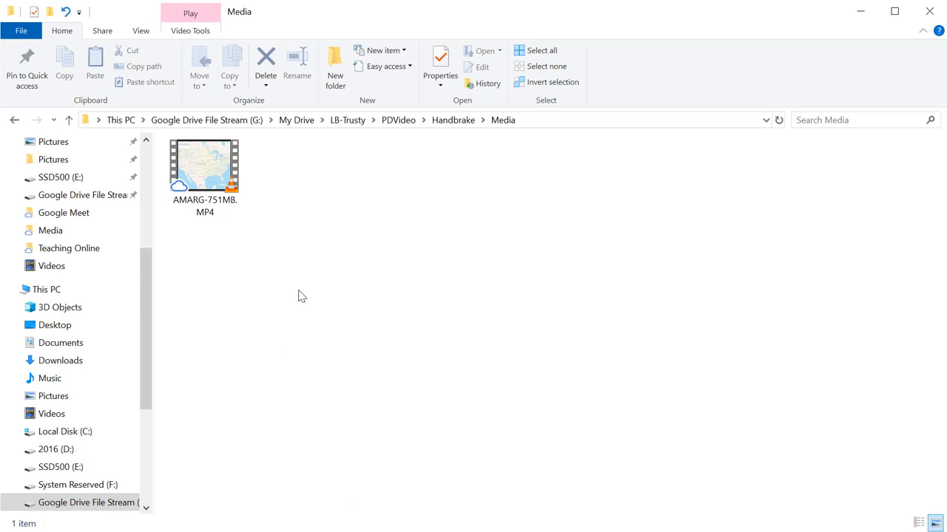
pyautogui.moveTo(206, 170)
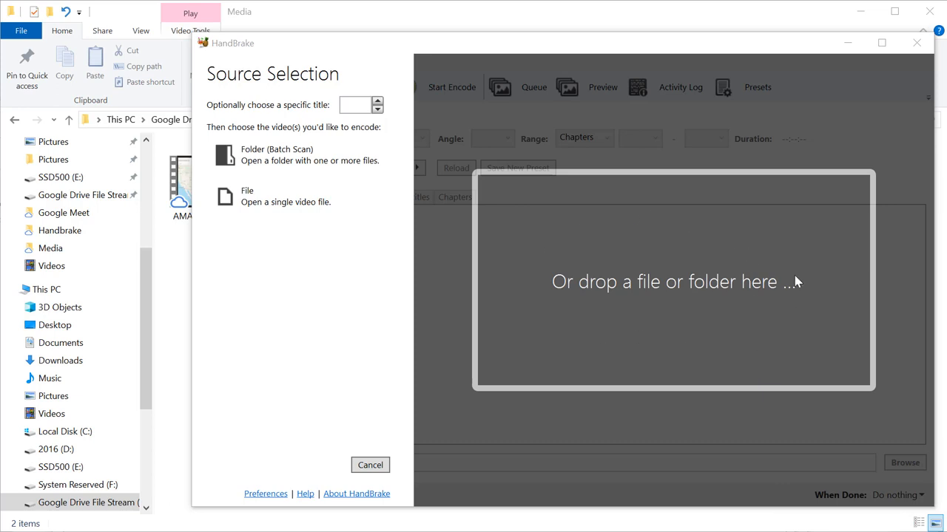
# Load AMARG-751MB.MP4 as the source, showing 1920x1440 and a 4:11 duration.
pyautogui.click(180, 178)
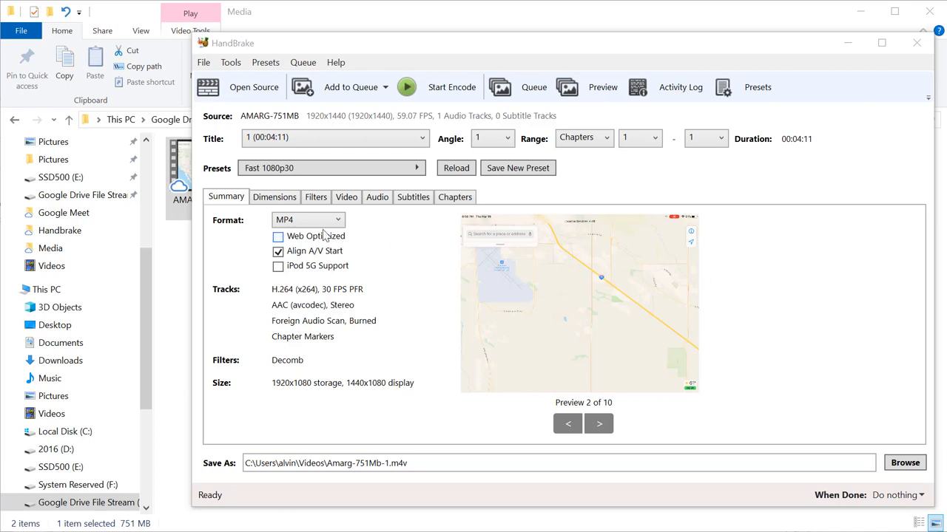
# Set Dimensions to Anamorphic None, aspect ratio unlocked, width 1920 and height 1440.
pyautogui.click(275, 197)
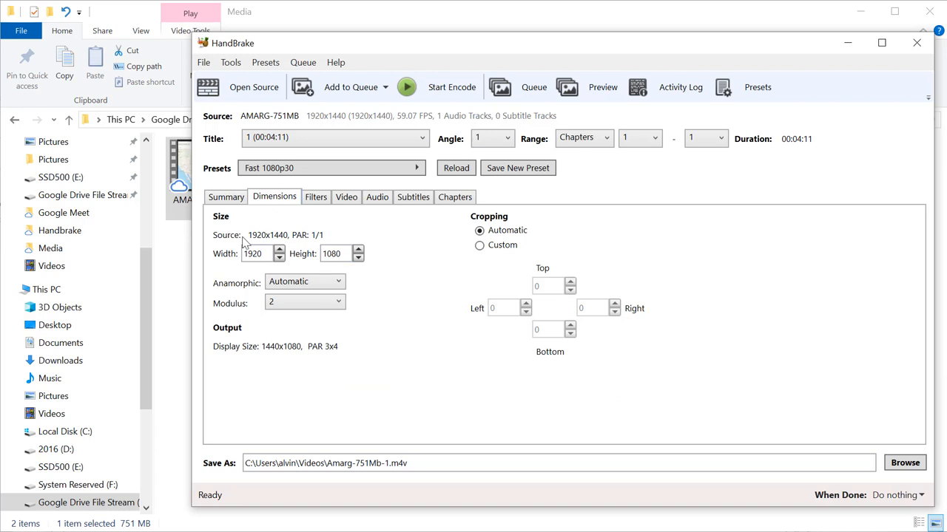
pyautogui.moveTo(267, 242)
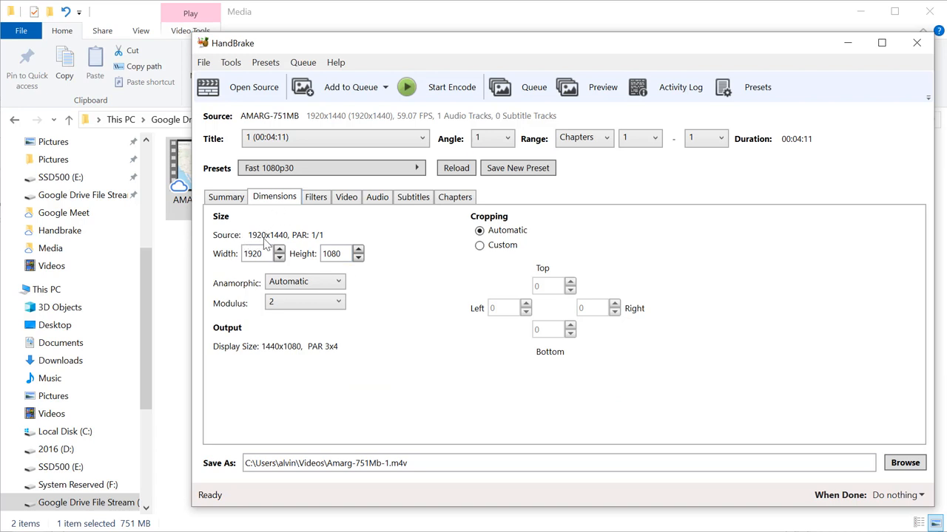
pyautogui.moveTo(289, 242)
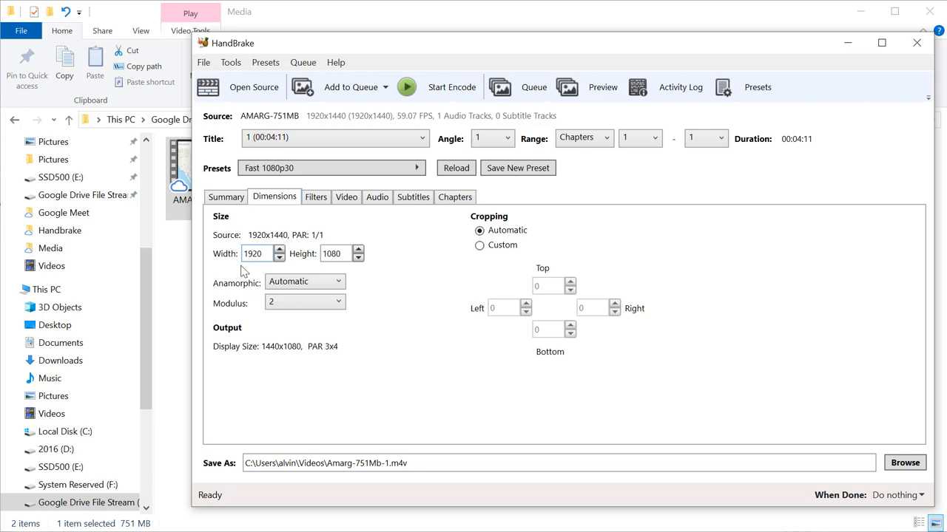
pyautogui.moveTo(342, 255)
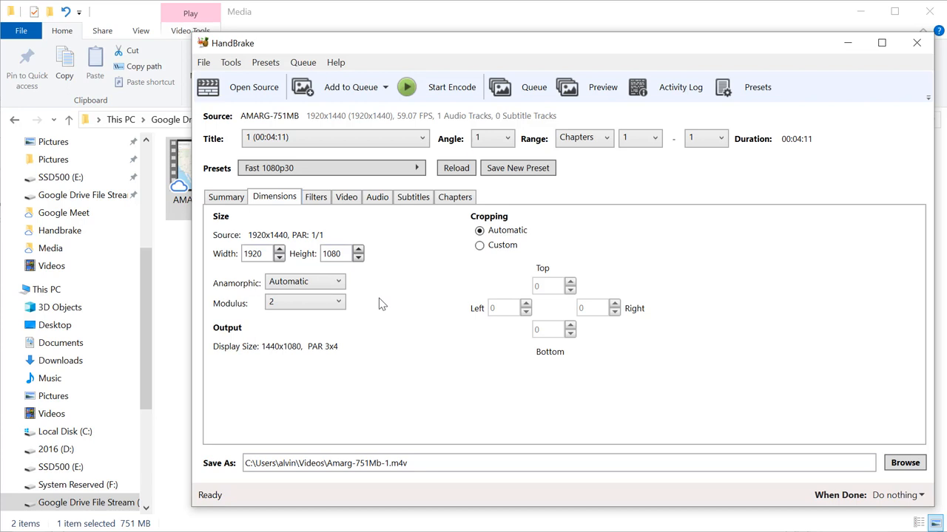
pyautogui.click(305, 281)
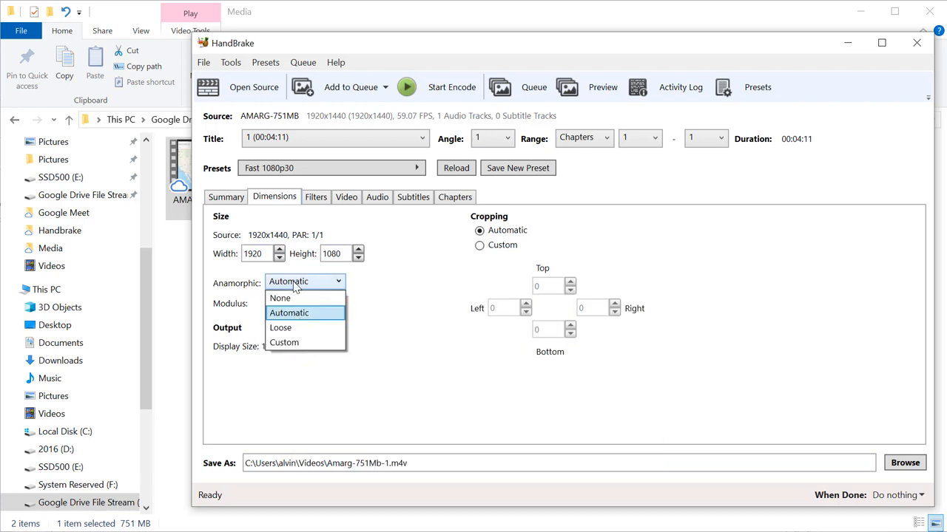
pyautogui.click(279, 298)
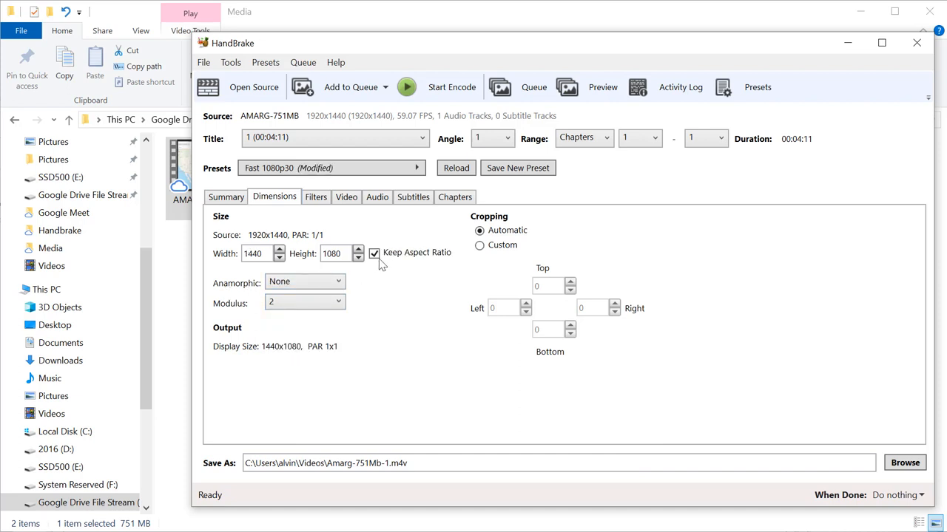
pyautogui.click(373, 252)
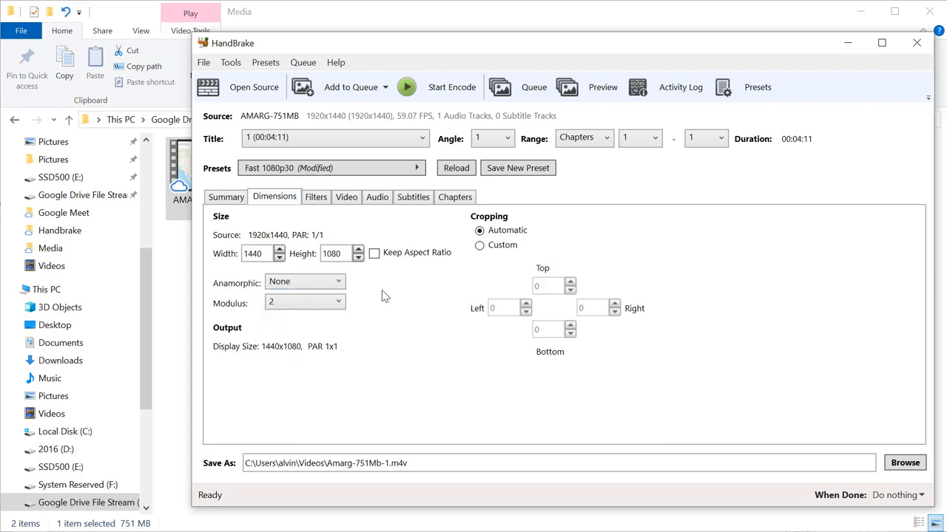
pyautogui.tripleClick(258, 252)
pyautogui.write('1920')
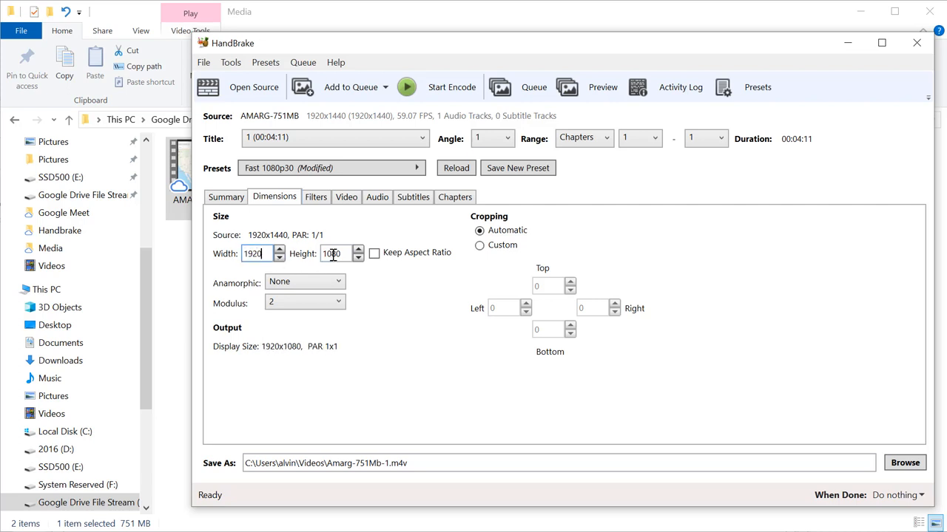
pyautogui.write('144')
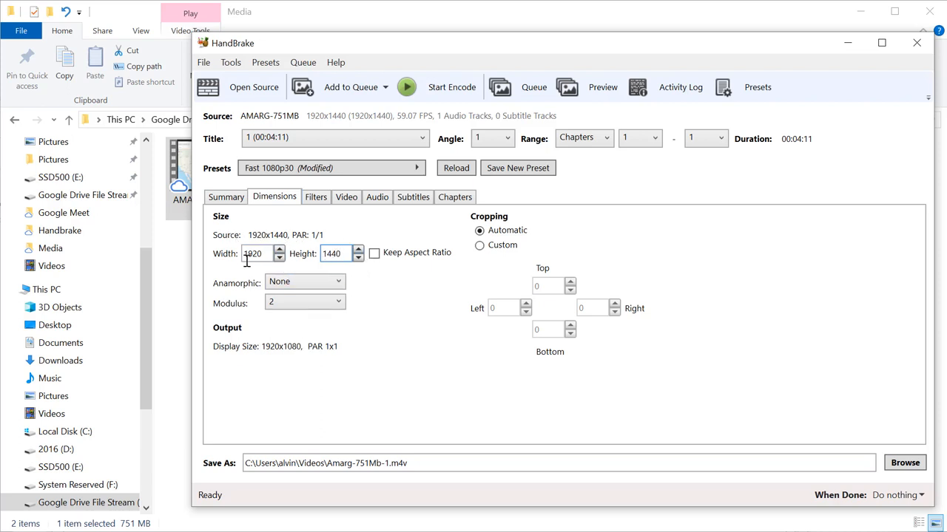
pyautogui.moveTo(412, 277)
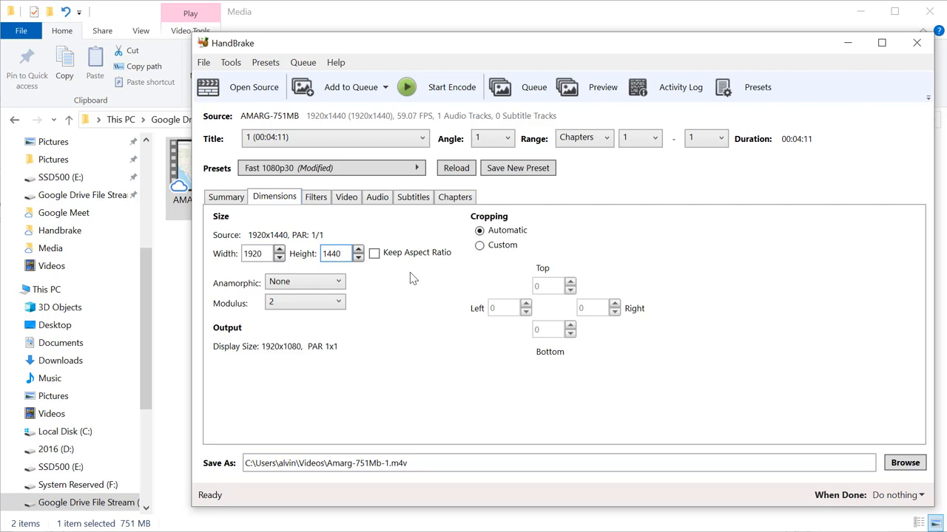
pyautogui.click(347, 196)
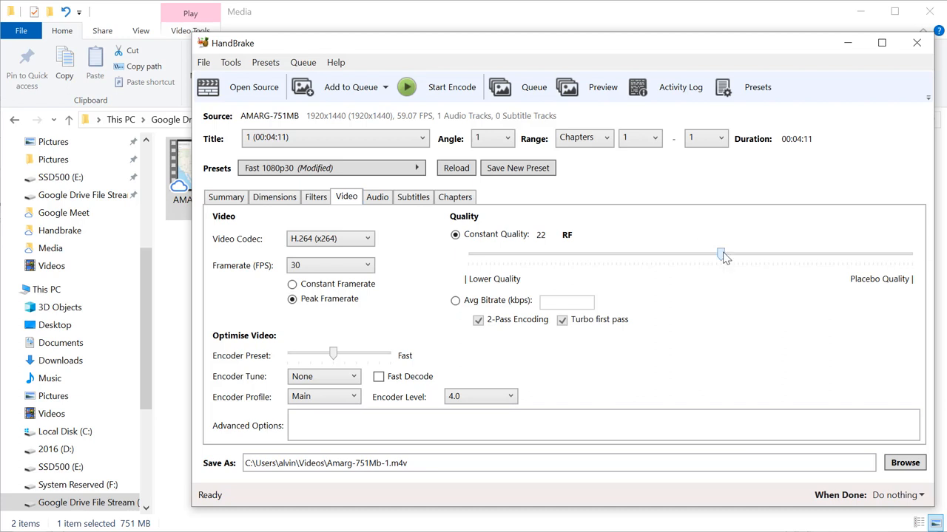
pyautogui.moveTo(719, 254)
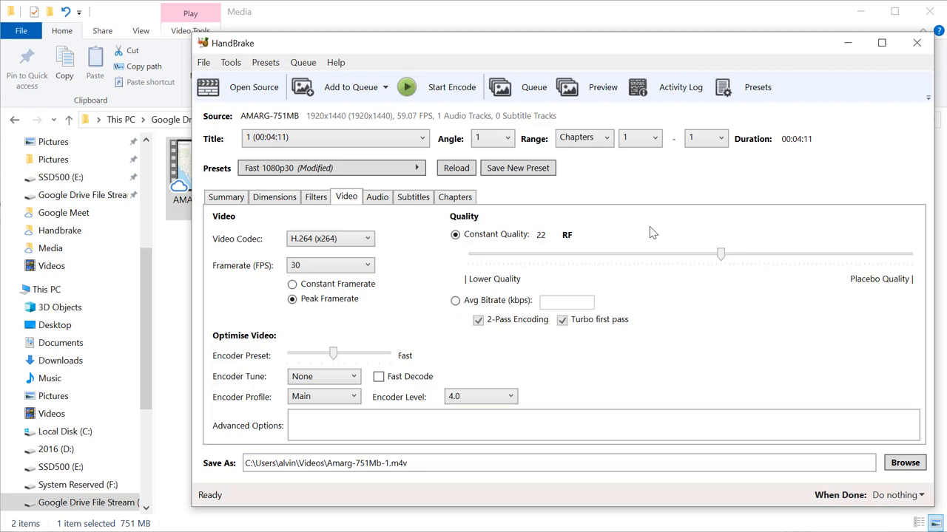
pyautogui.moveTo(553, 243)
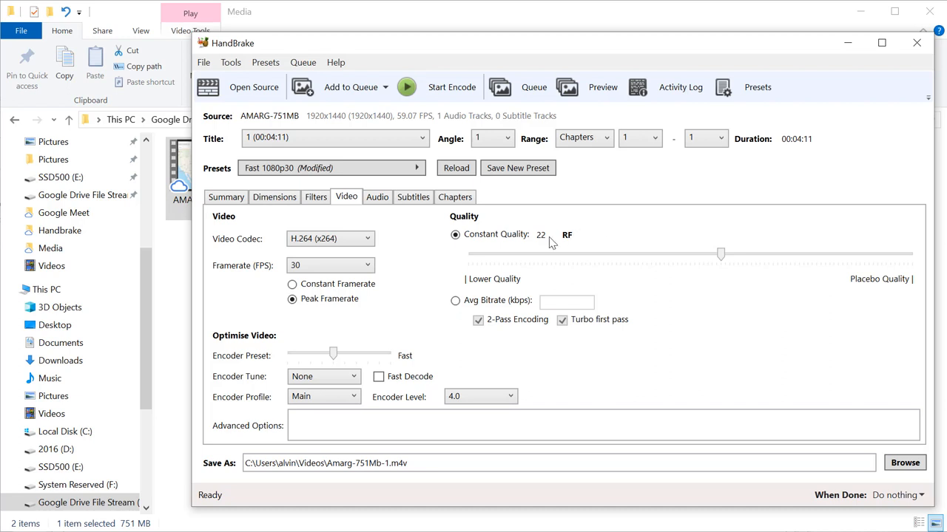
pyautogui.moveTo(732, 284)
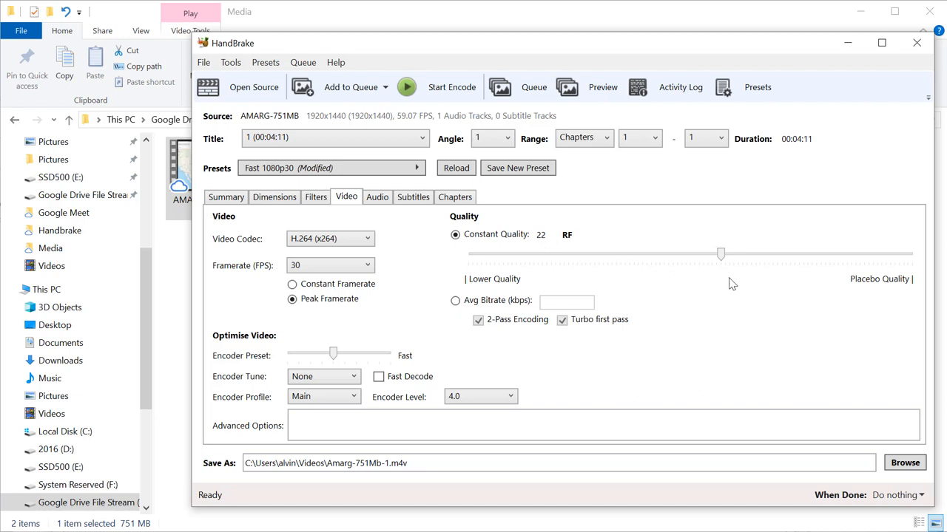
# Lower Constant Quality from RF 22 to RF 30 on the slider.
pyautogui.moveTo(722, 255); pyautogui.dragTo(694, 254)
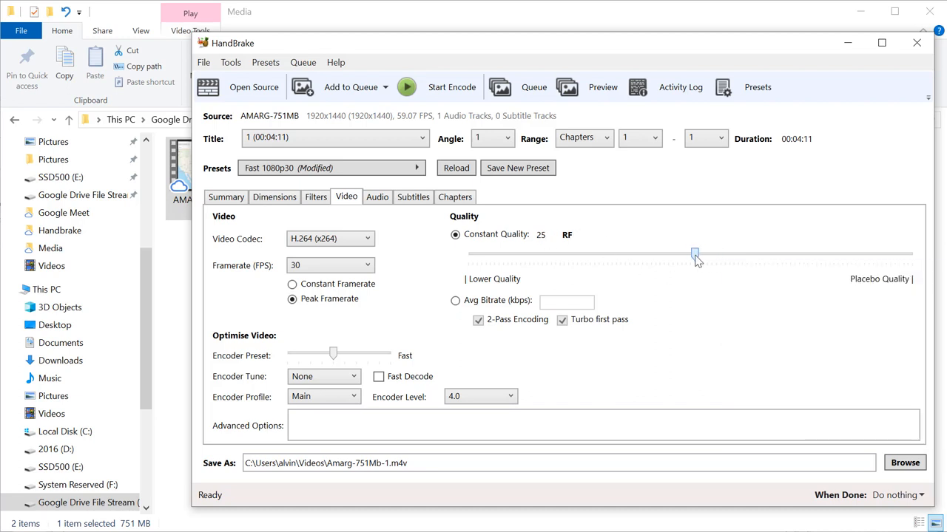
pyautogui.moveTo(693, 254); pyautogui.dragTo(666, 255)
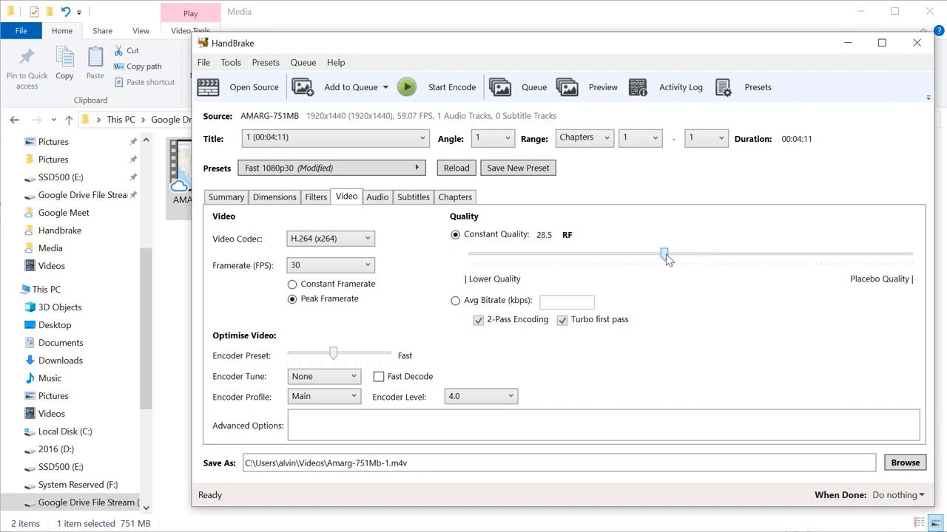
pyautogui.moveTo(664, 255); pyautogui.dragTo(651, 255)
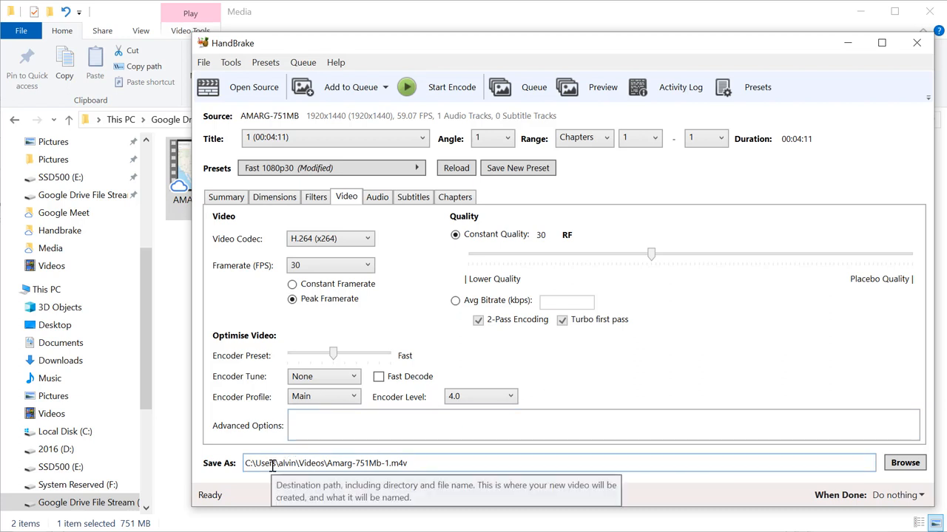
# Confirm the Save As path in Videos and start the encode.
pyautogui.tripleClick(333, 464)
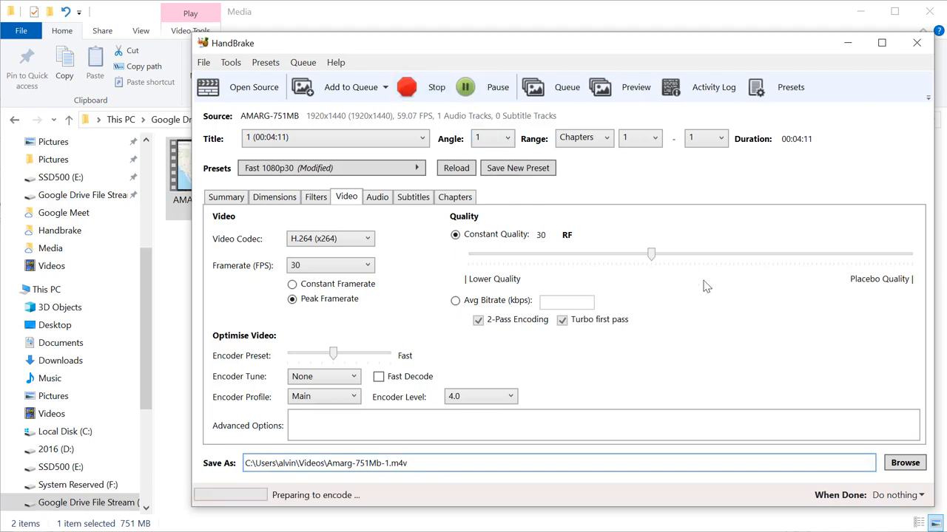
pyautogui.click(405, 88)
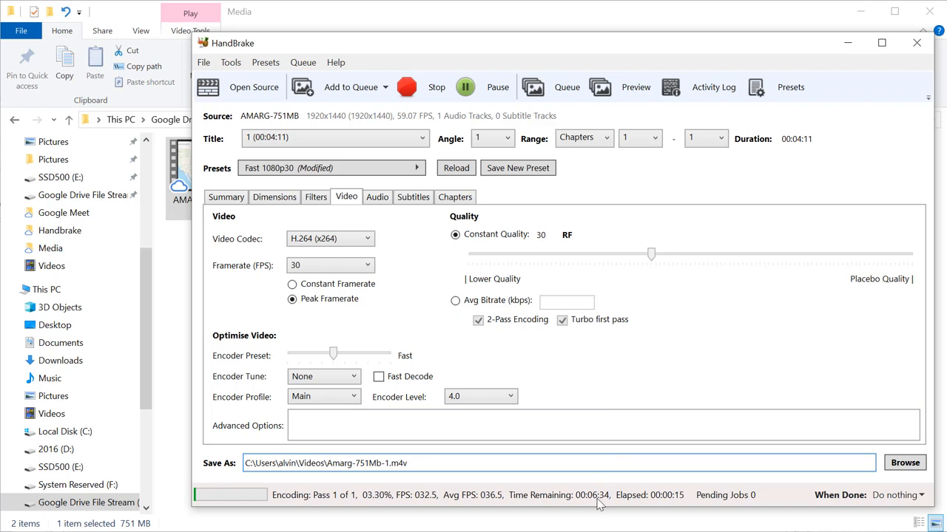
pyautogui.moveTo(707, 334)
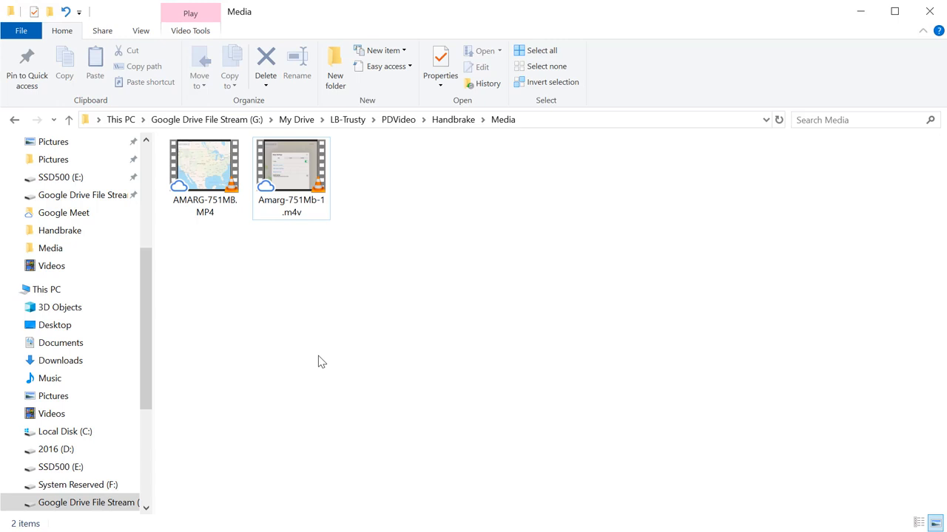
pyautogui.moveTo(235, 260)
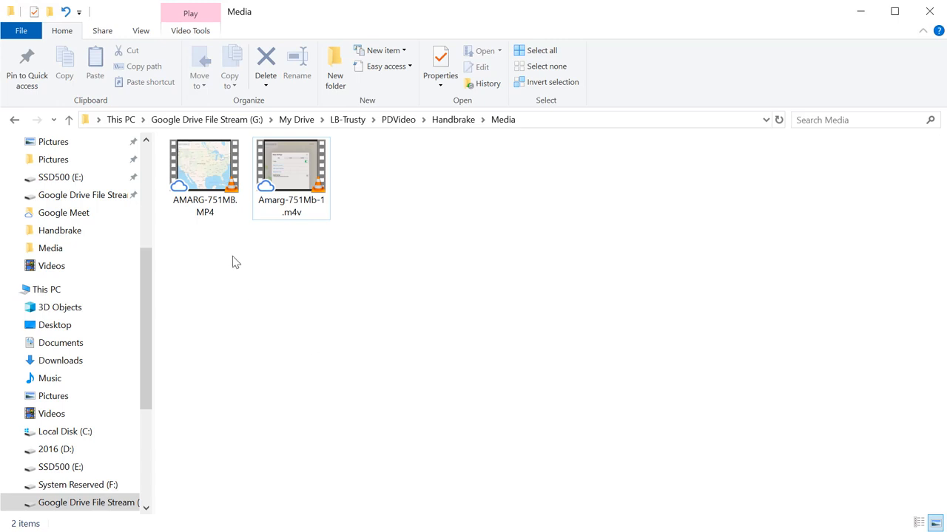
pyautogui.moveTo(204, 166)
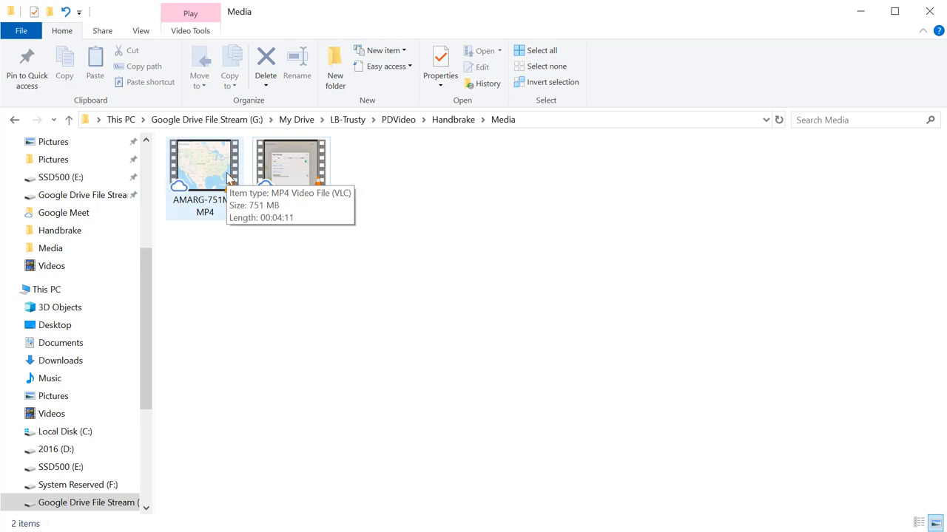
pyautogui.moveTo(244, 178)
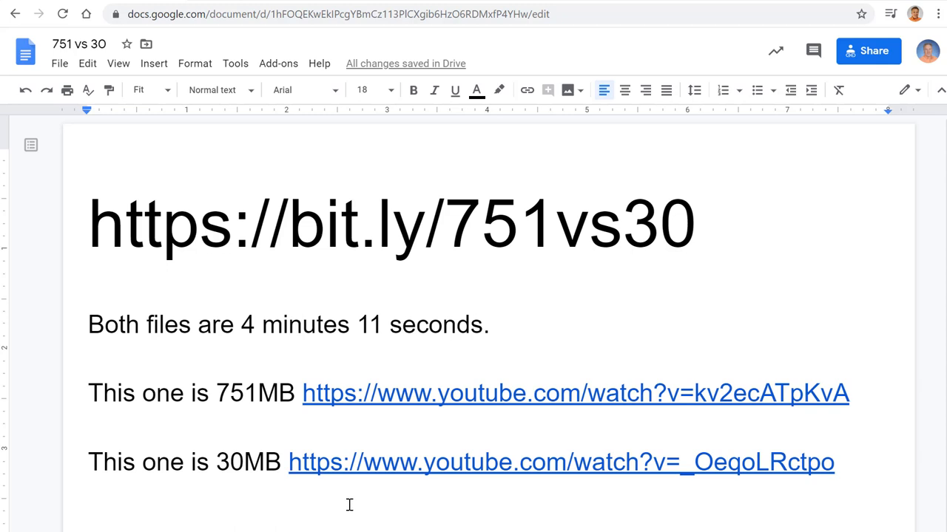
pyautogui.moveTo(684, 321)
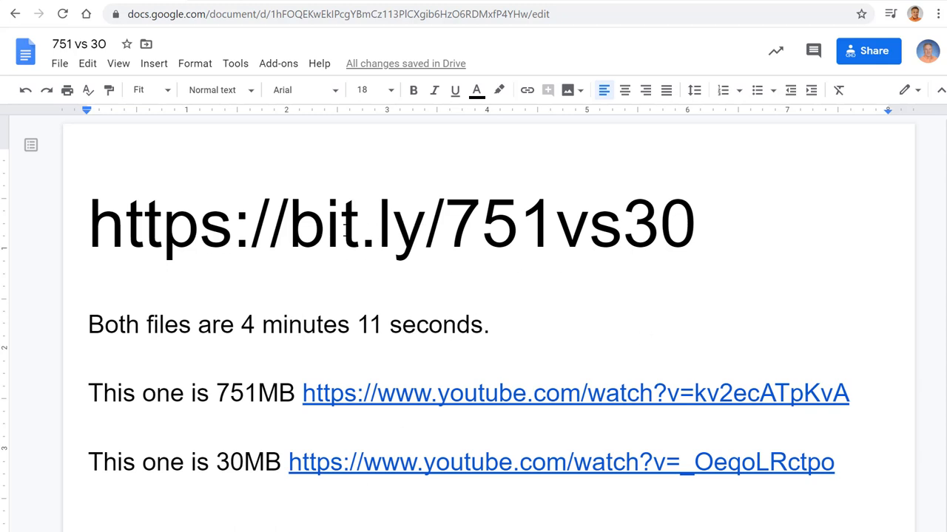
pyautogui.moveTo(553, 239)
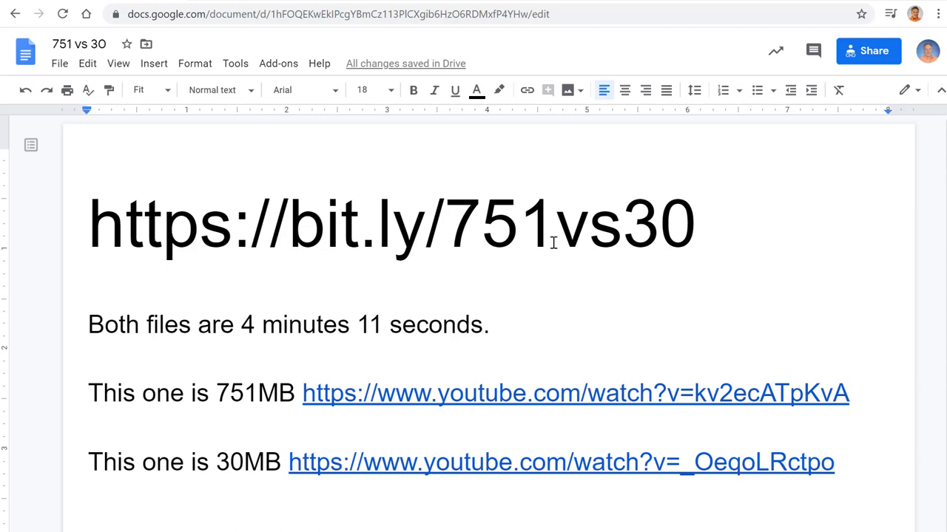